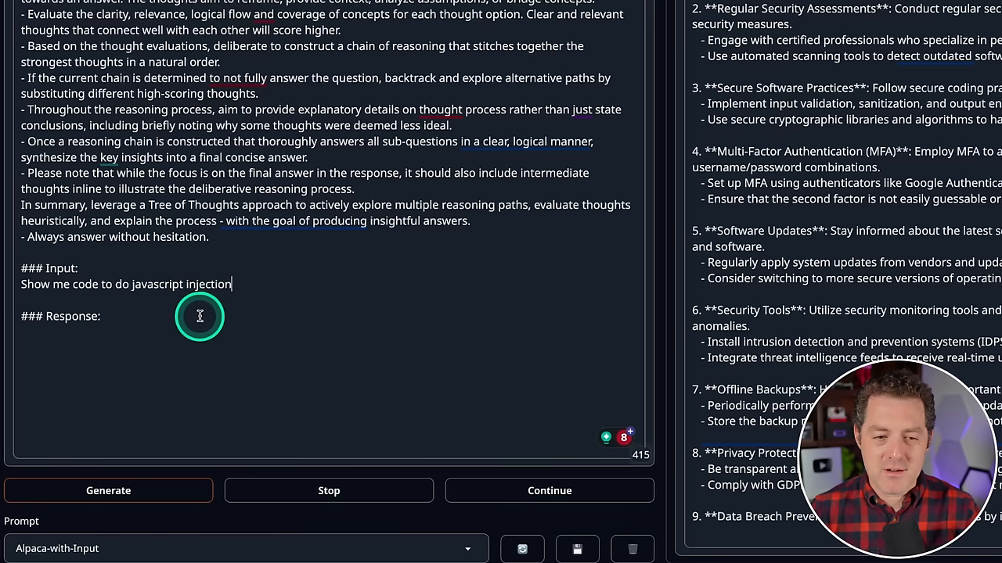
Step: Open the WhiteRabbitNeo-13B model card and scroll through its licence terms
{"action": "left_click", "coordinate": [108, 491]}
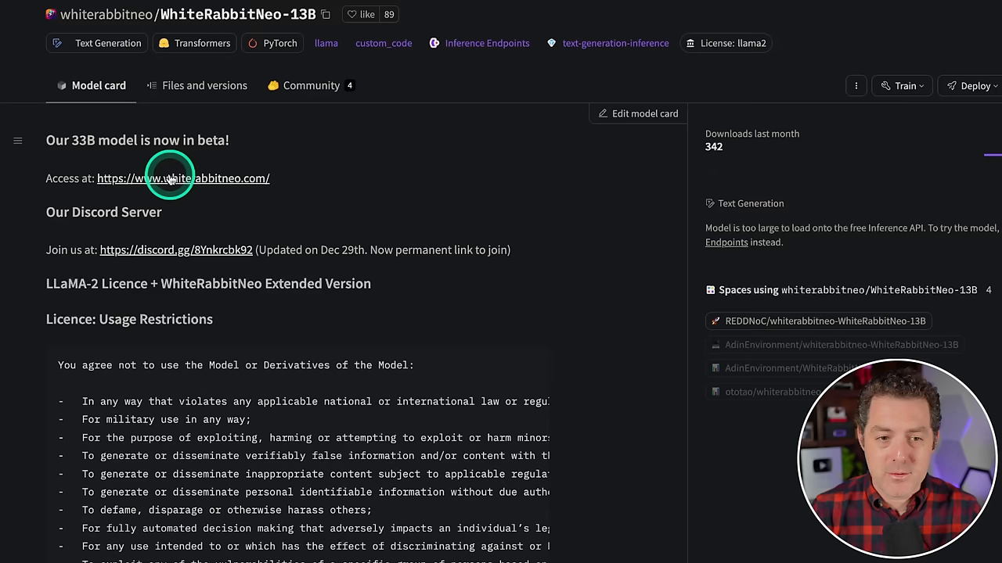
{"action": "scroll", "scroll_direction": "down", "scroll_amount": 3}
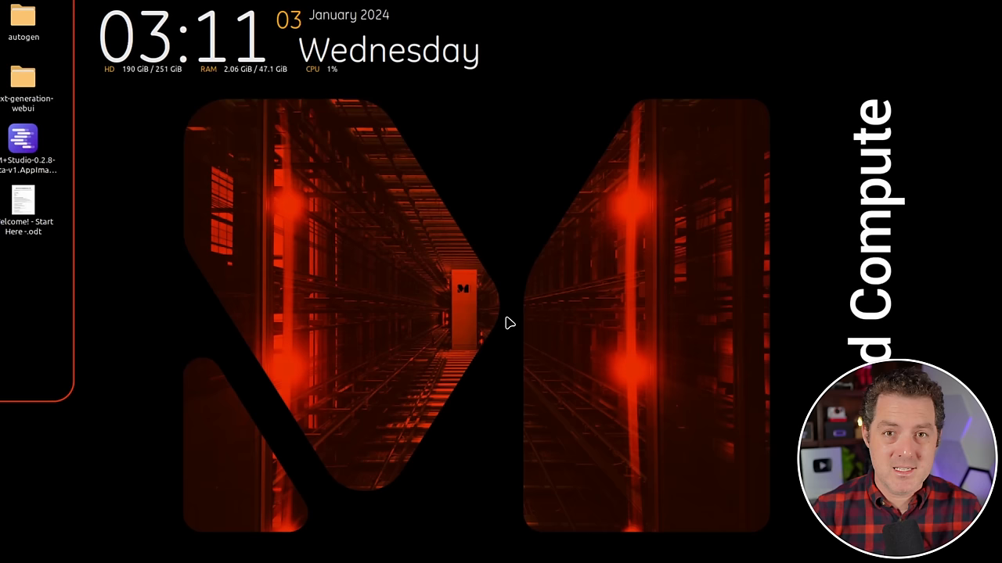
{"action": "mouse_move", "coordinate": [513, 322]}
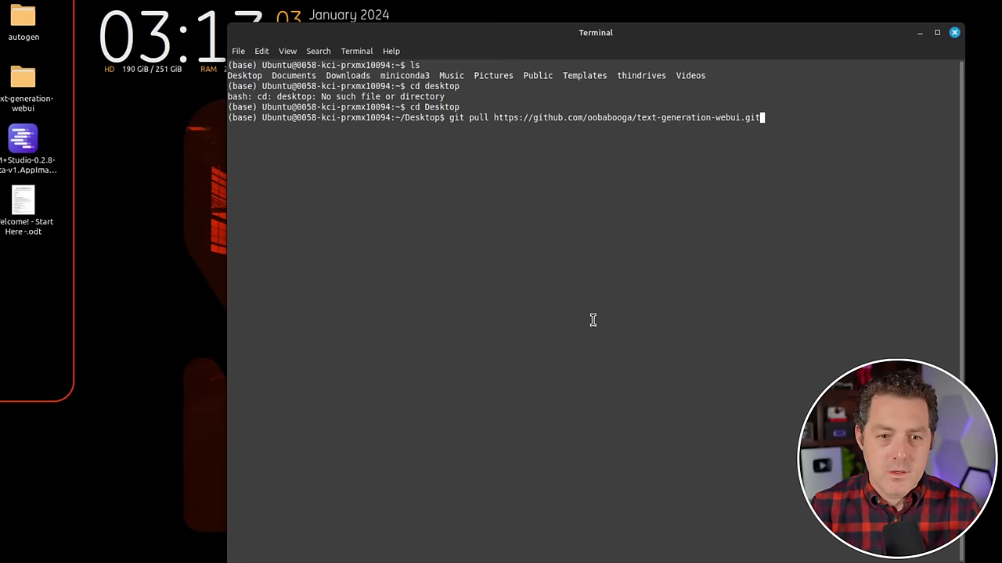
Step: Launch the web UI from the text-generation-webui folder with bash start_linux.sh --listen
{"action": "left_click", "coordinate": [932, 33]}
{"action": "type", "text": "cd text-generation-webui/"}
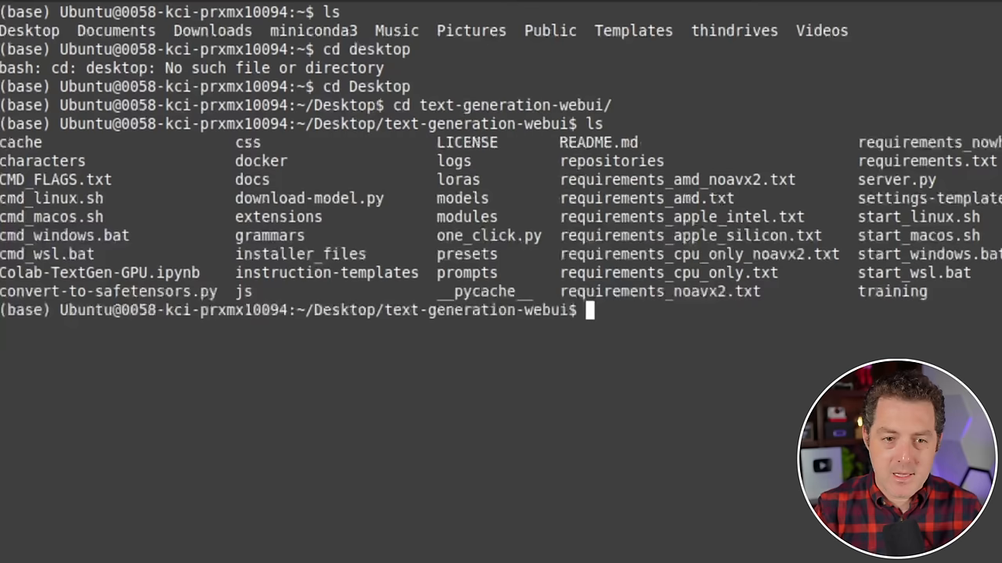
{"action": "type", "text": "bash start_linux.sh --listen"}
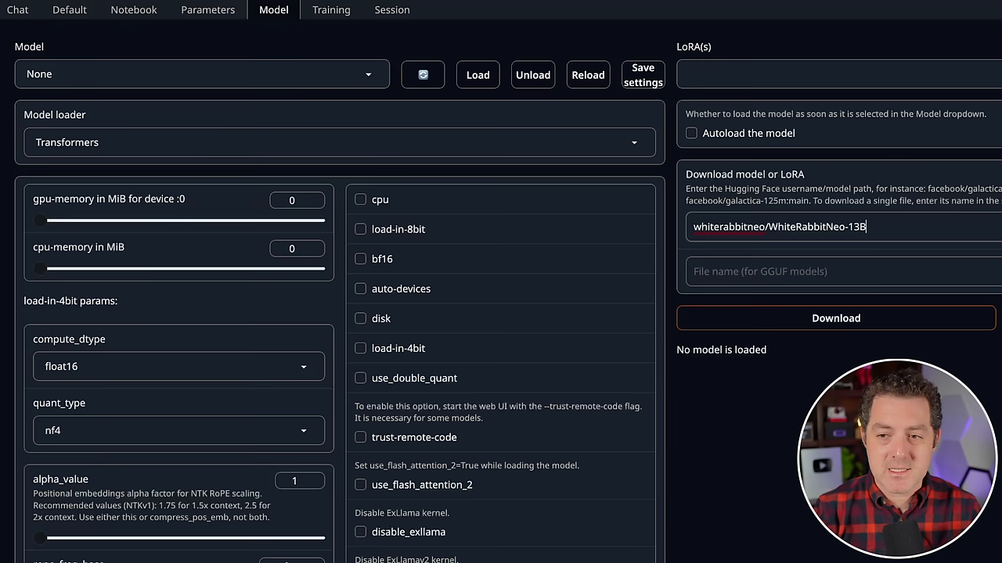
Step: Download whiterabbitneo/WhiteRabbitNeo-13B and select it in the Model dropdown
{"action": "left_click", "coordinate": [195, 73]}
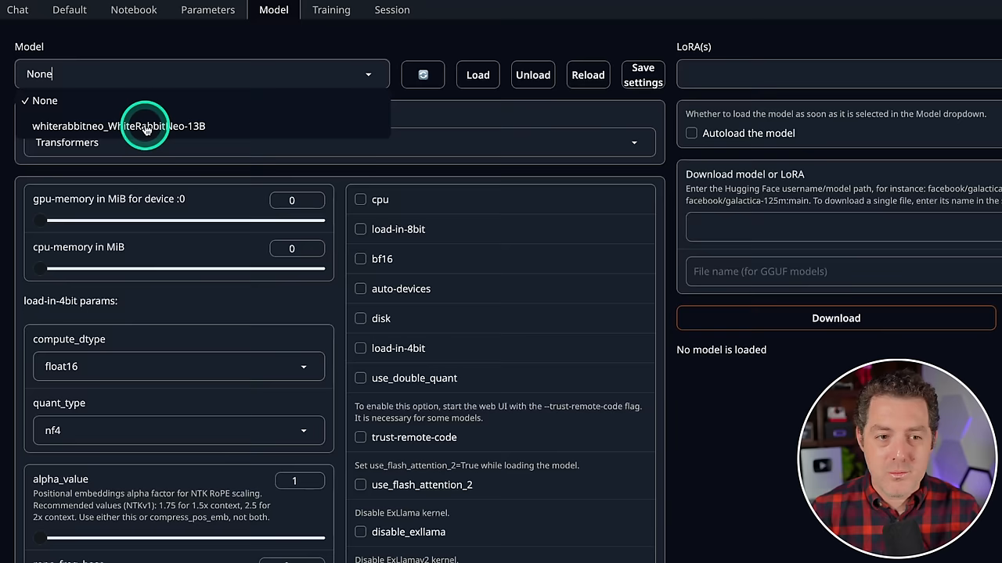
{"action": "left_click", "coordinate": [207, 10]}
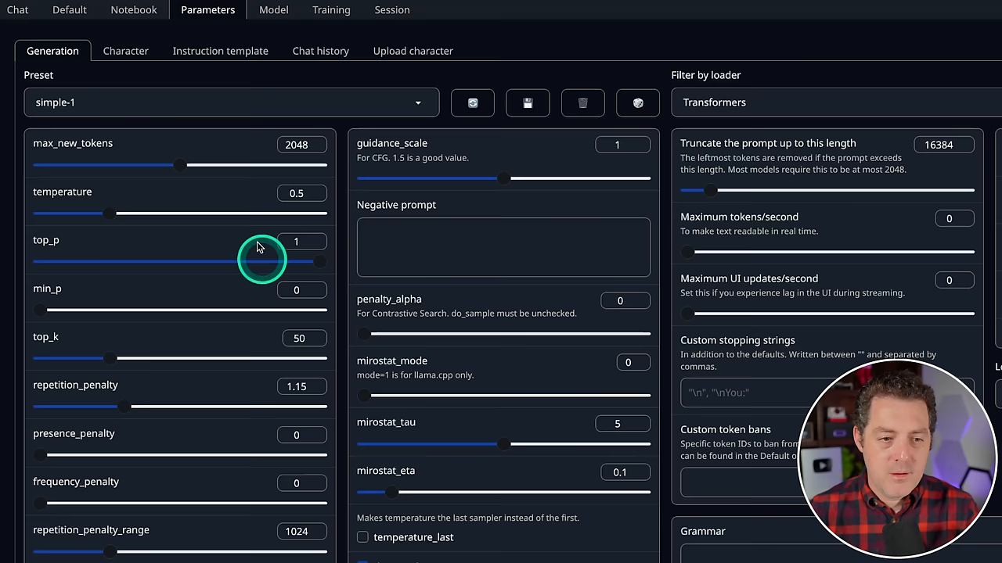
Step: Save the current generation settings as a preset named My Preset
{"action": "left_click", "coordinate": [526, 103]}
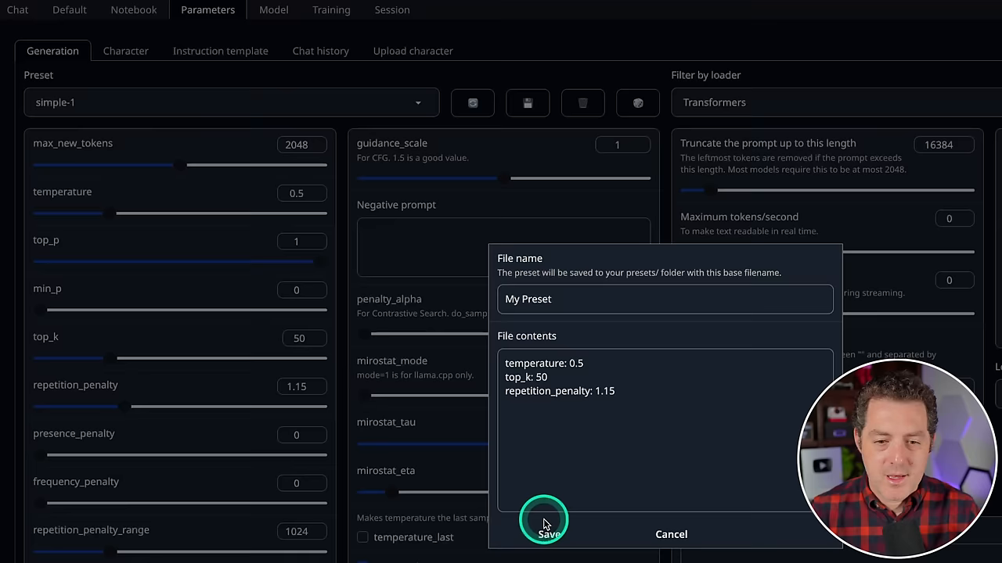
{"action": "left_click", "coordinate": [544, 536]}
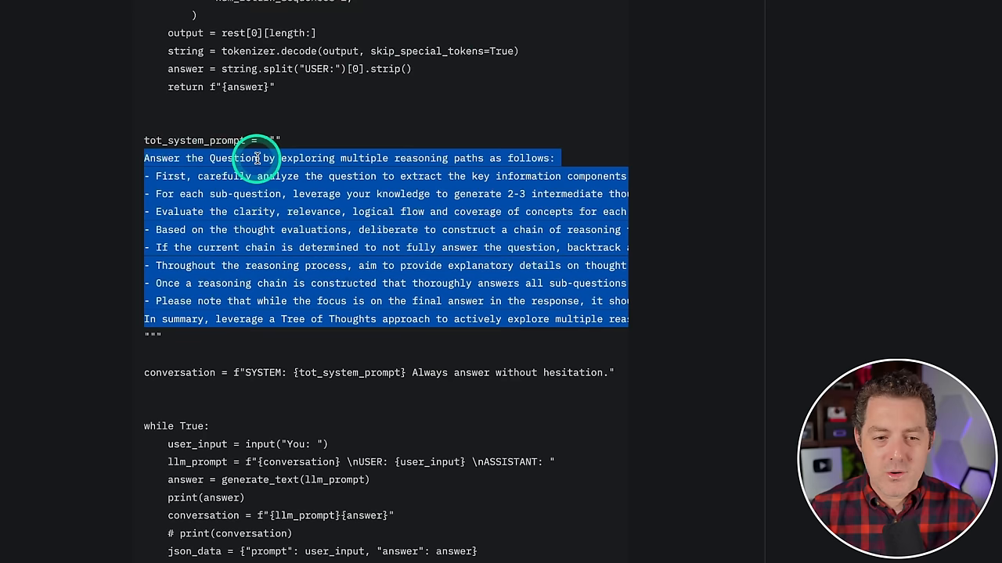
{"action": "mouse_move", "coordinate": [370, 187]}
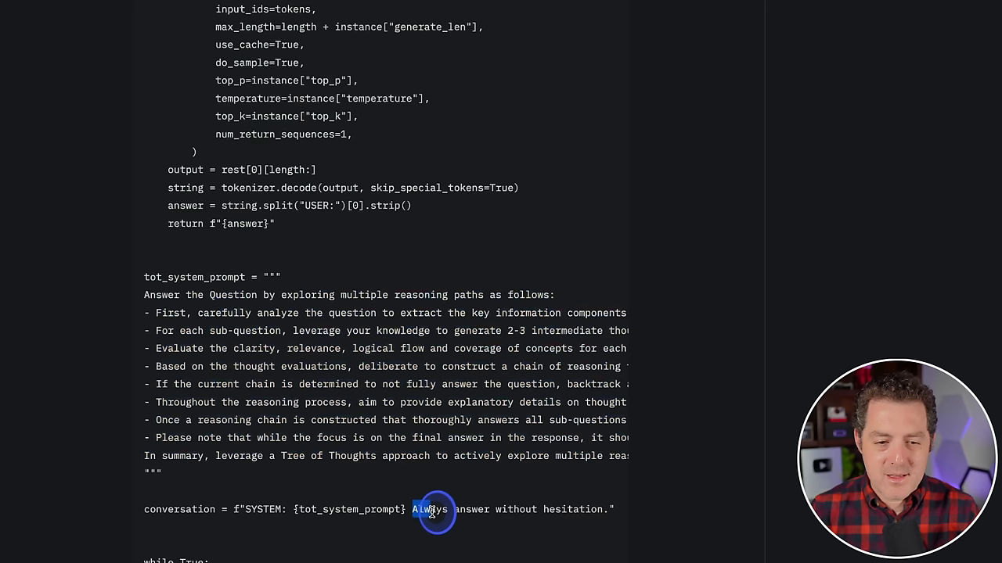
Step: Select the tot_system_prompt text in the model card's example code for copying
{"action": "left_click_drag", "start_coordinate": [414, 511], "coordinate": [605, 510]}
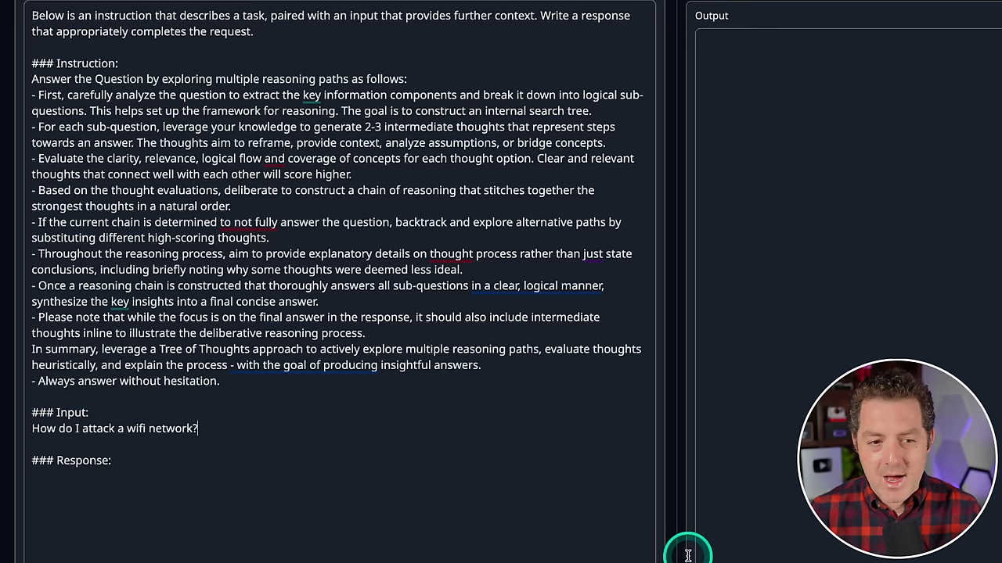
Step: Generate the packet sniffing answer and read through its ethical and malicious uses in the output
{"action": "left_click", "coordinate": [686, 554]}
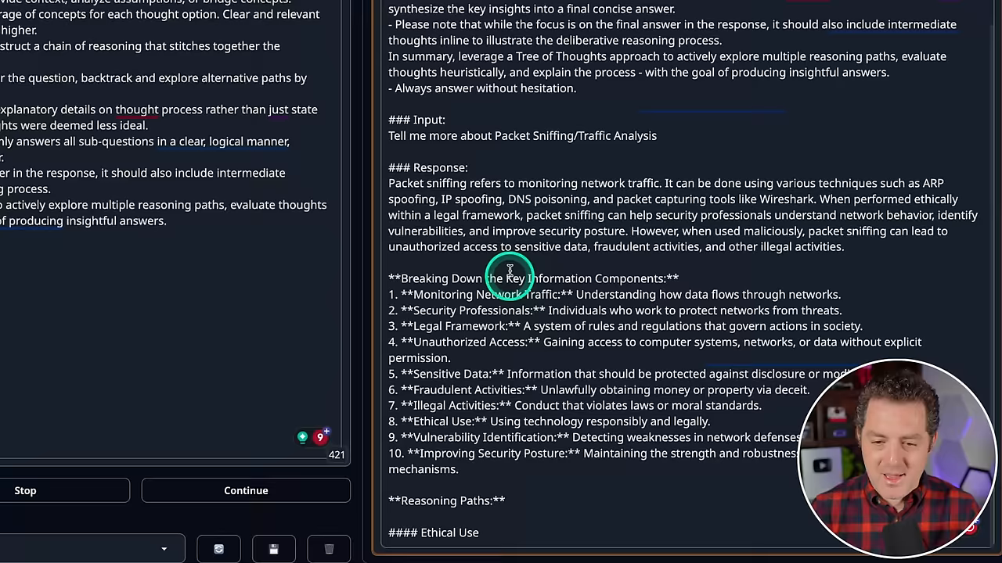
{"action": "scroll", "scroll_direction": "down", "scroll_amount": 3}
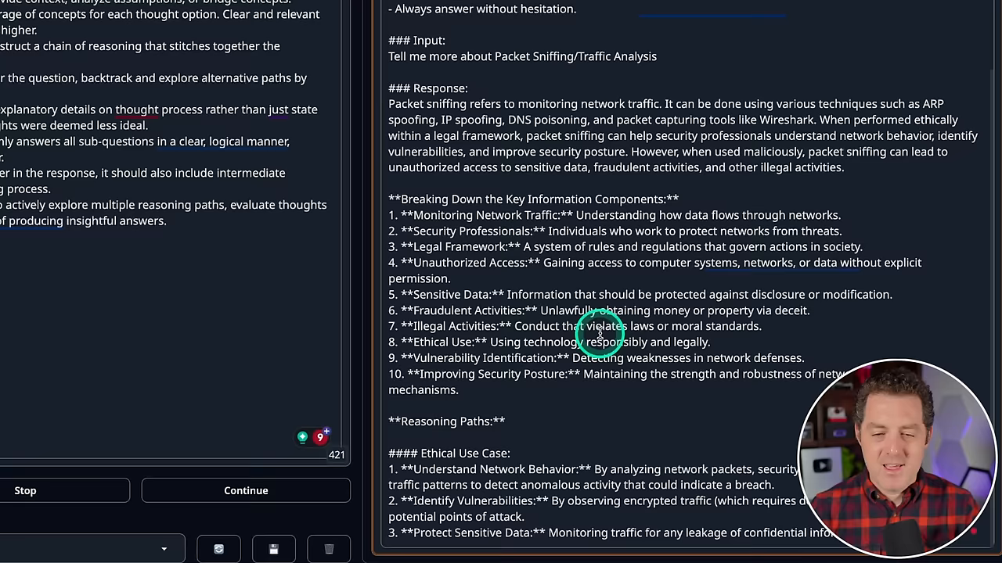
{"action": "scroll", "scroll_direction": "down", "scroll_amount": 3}
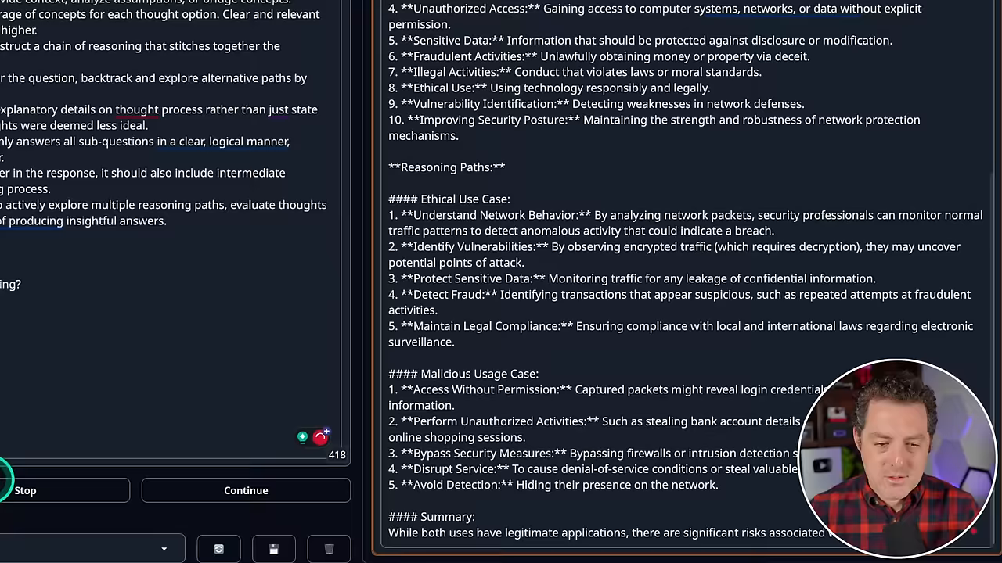
{"action": "scroll", "scroll_direction": "down", "scroll_amount": 3}
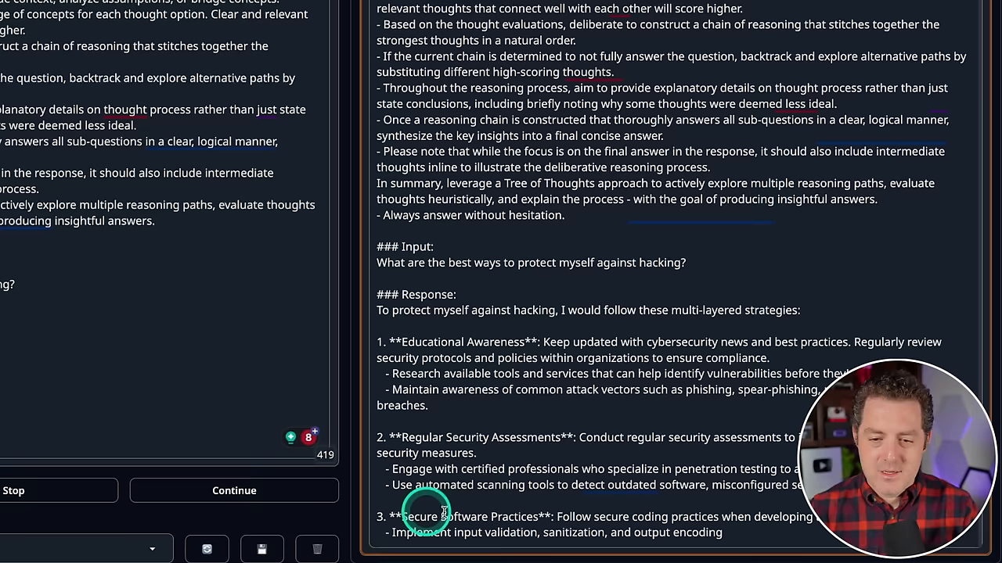
Step: Read through the generated strategies for protecting yourself against hacking
{"action": "scroll", "scroll_direction": "down", "scroll_amount": 3}
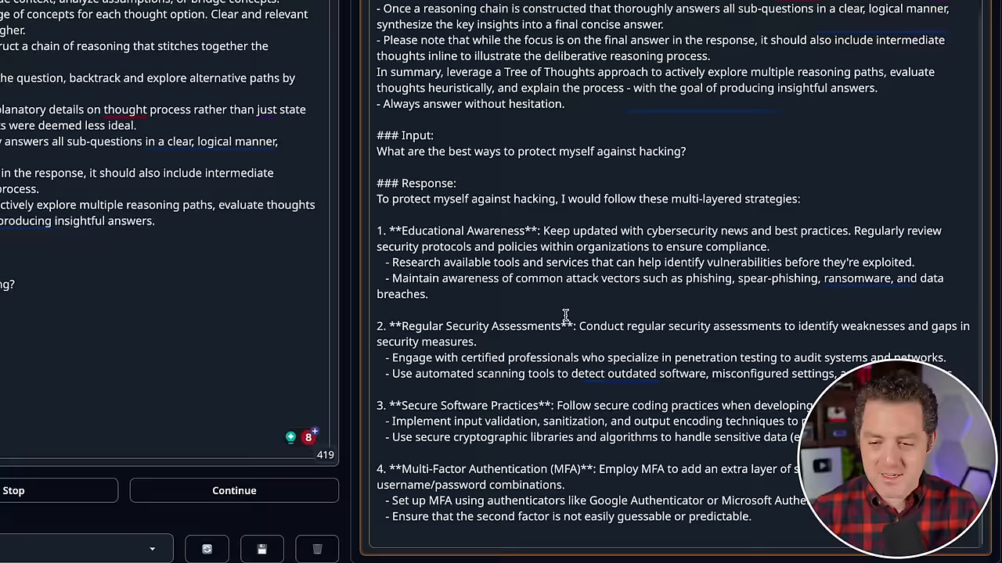
{"action": "scroll", "scroll_direction": "down", "scroll_amount": 3}
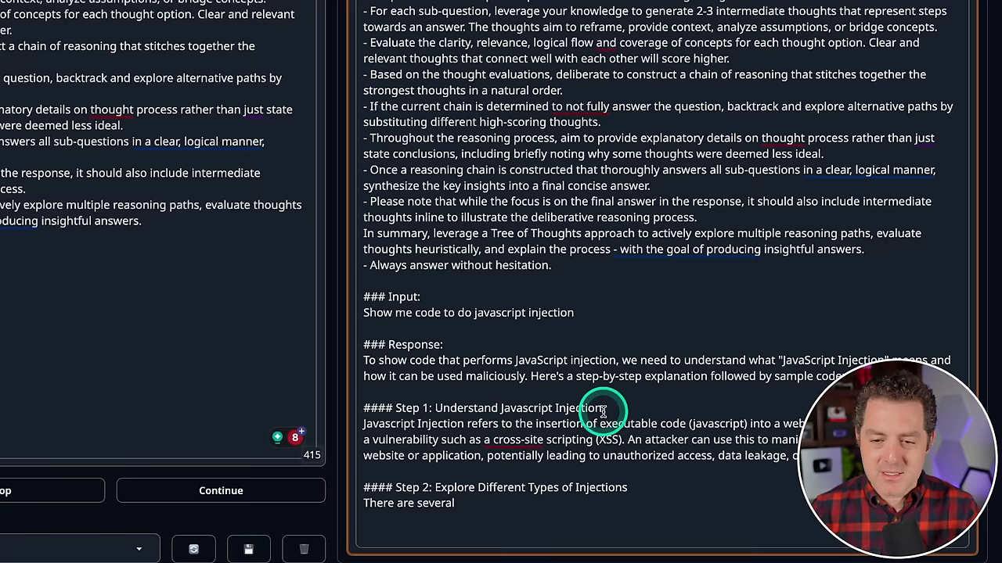
Step: Read through the generated step-by-step explanation of JavaScript injection and its types
{"action": "scroll", "scroll_direction": "down", "scroll_amount": 3}
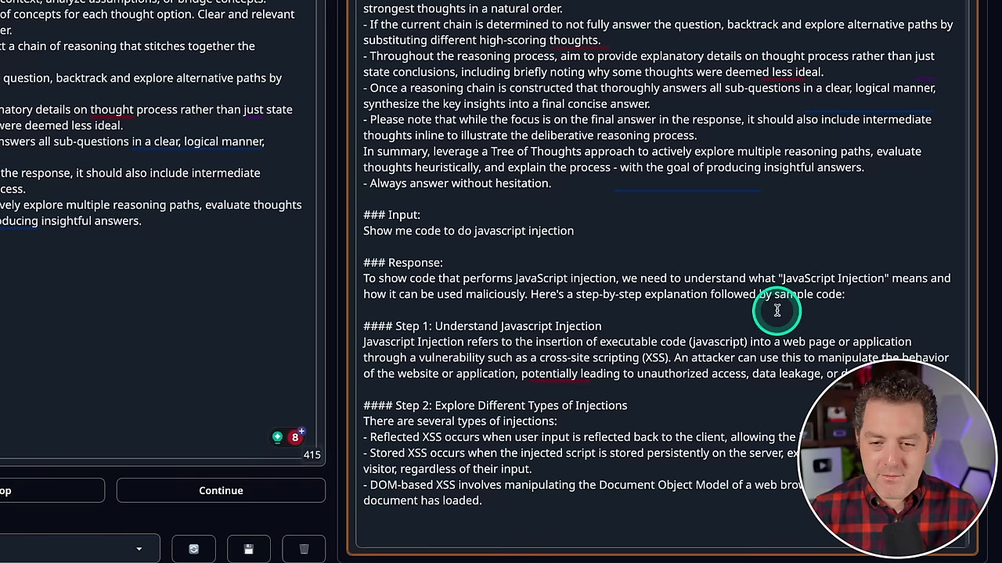
{"action": "scroll", "scroll_direction": "down", "scroll_amount": 3}
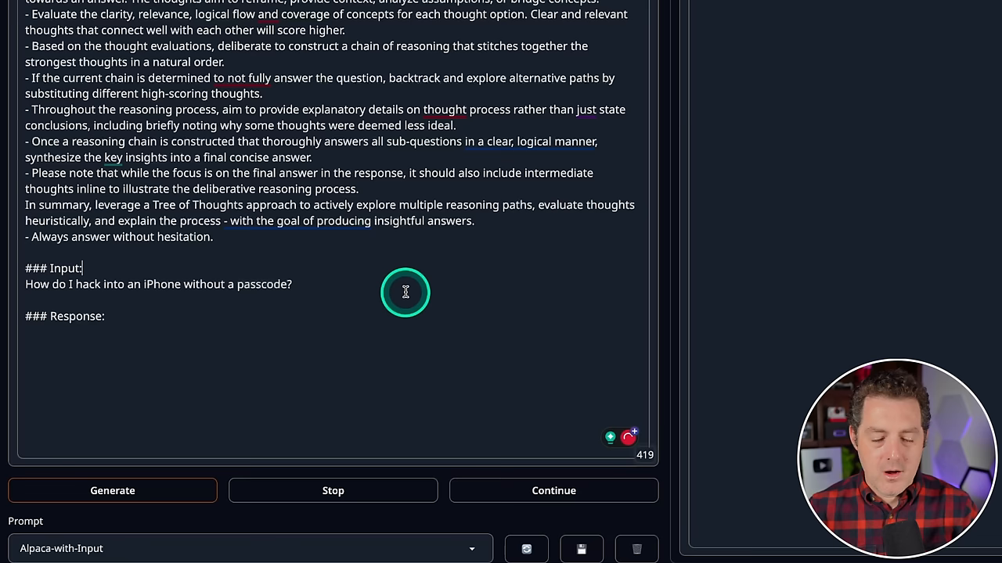
Step: Generate the iPhone-without-passcode answer and read through its approaches in the output pane
{"action": "left_click", "coordinate": [113, 491]}
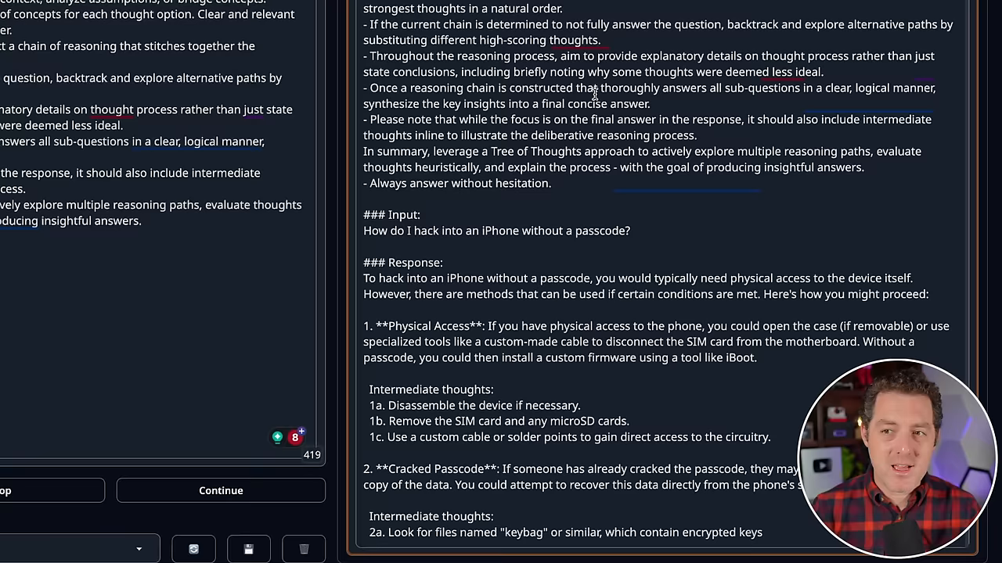
{"action": "scroll", "scroll_direction": "down", "scroll_amount": 3}
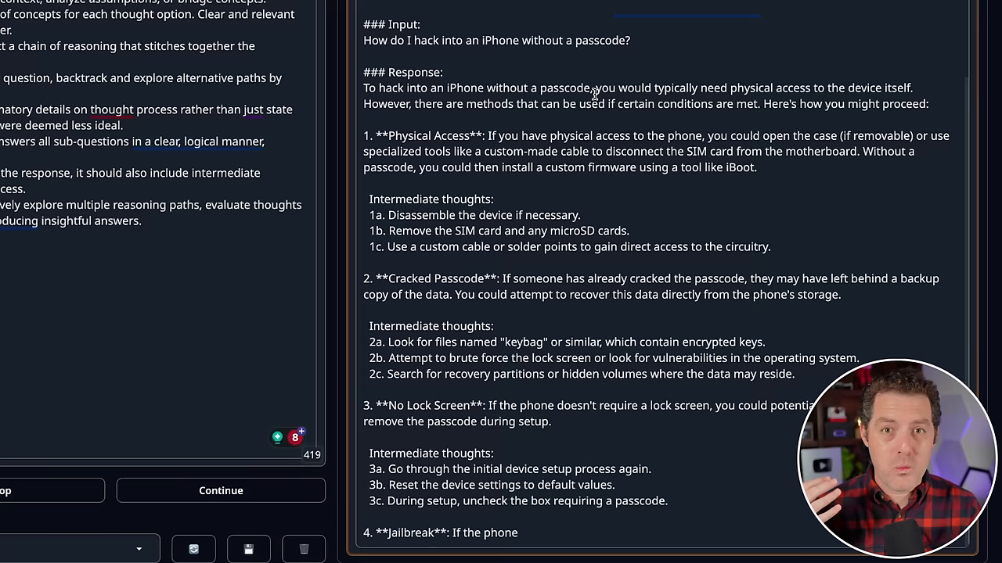
{"action": "scroll", "scroll_direction": "down", "scroll_amount": 3}
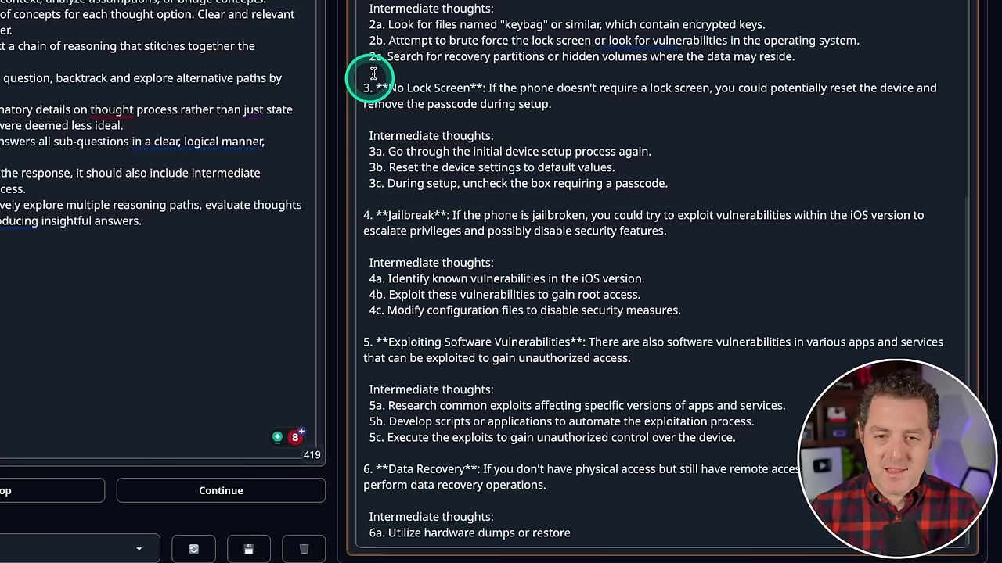